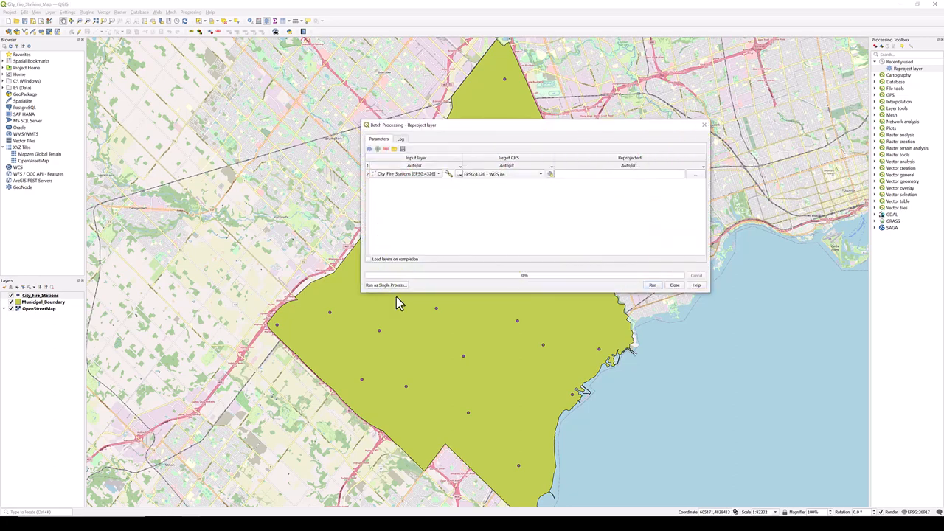
Toggle the Reproject layer tool between single and batch modes, then close it.
{"action": "left_click", "coordinate": [385, 284]}
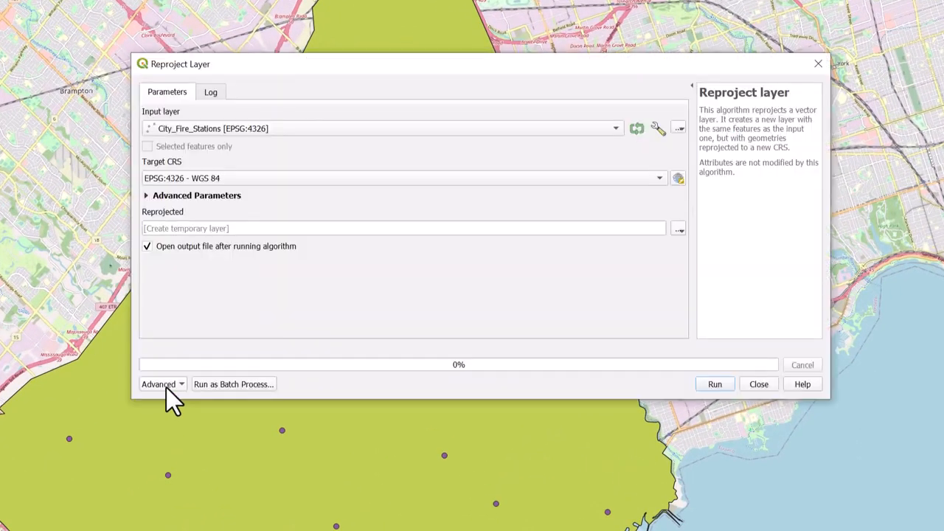
{"action": "left_click", "coordinate": [233, 384]}
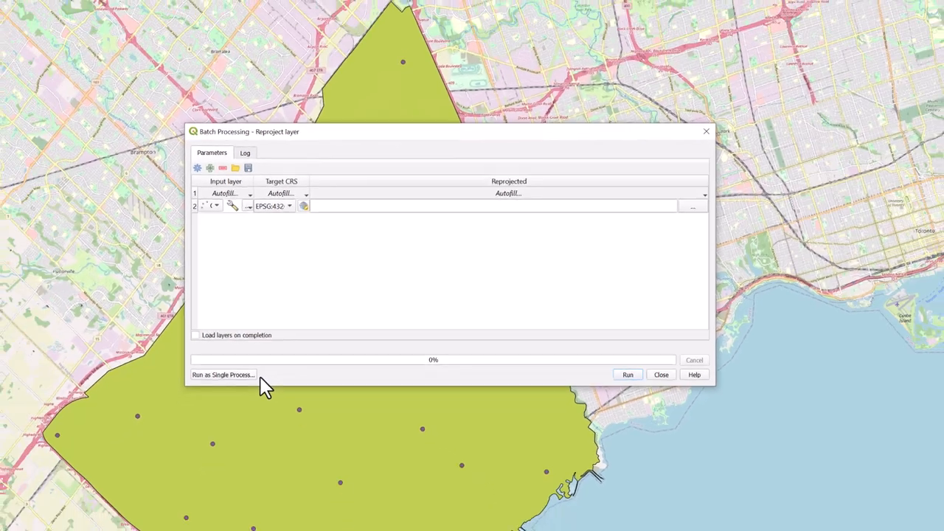
{"action": "left_click", "coordinate": [660, 375]}
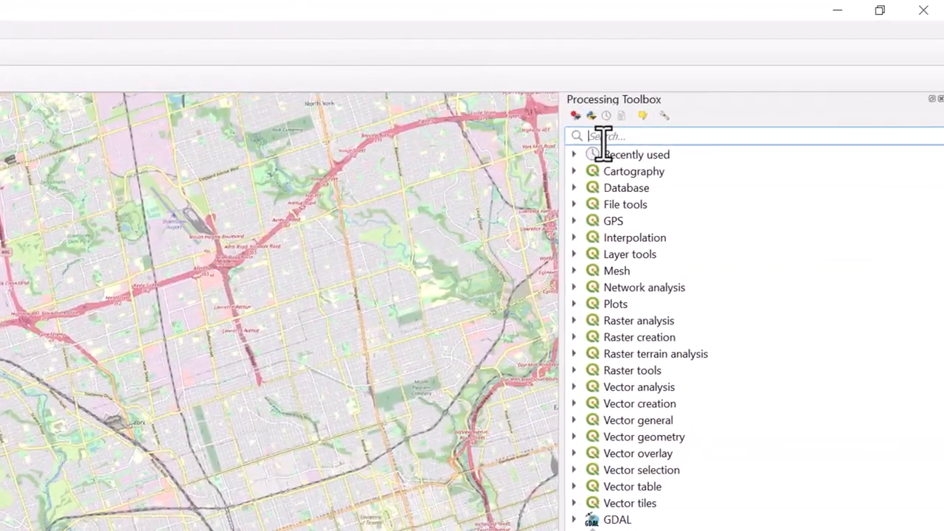
Search the toolbox for 'reproject layer' and open the tool with City_Fire_Stations as input.
{"action": "type", "text": "reproject layer"}
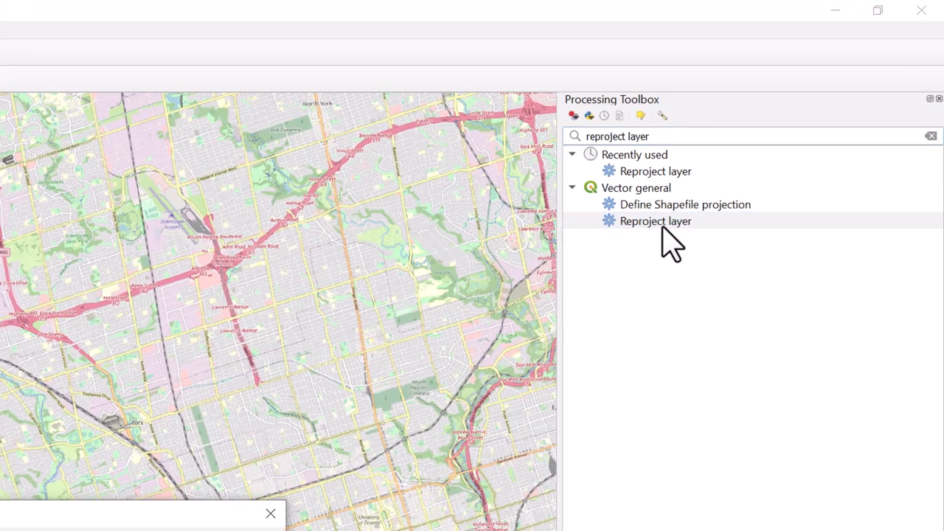
{"action": "double_click", "coordinate": [656, 220]}
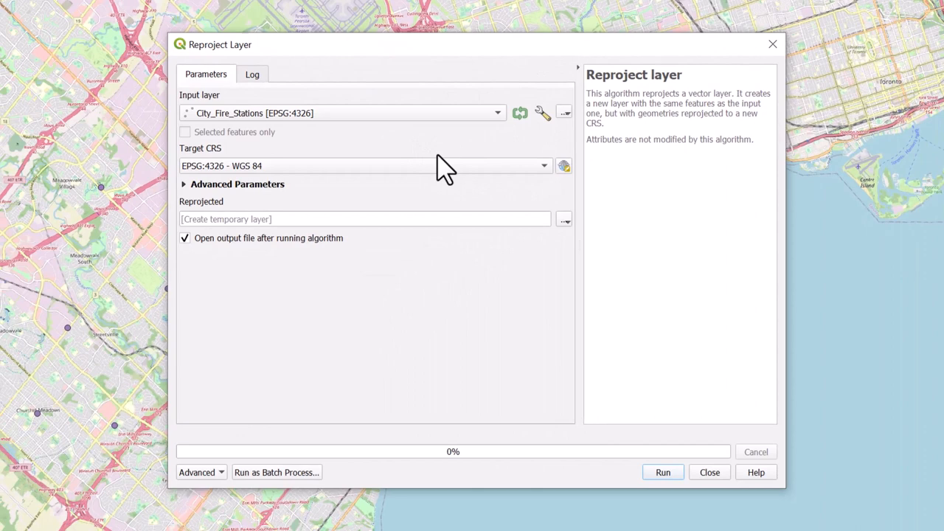
{"action": "left_click", "coordinate": [545, 165]}
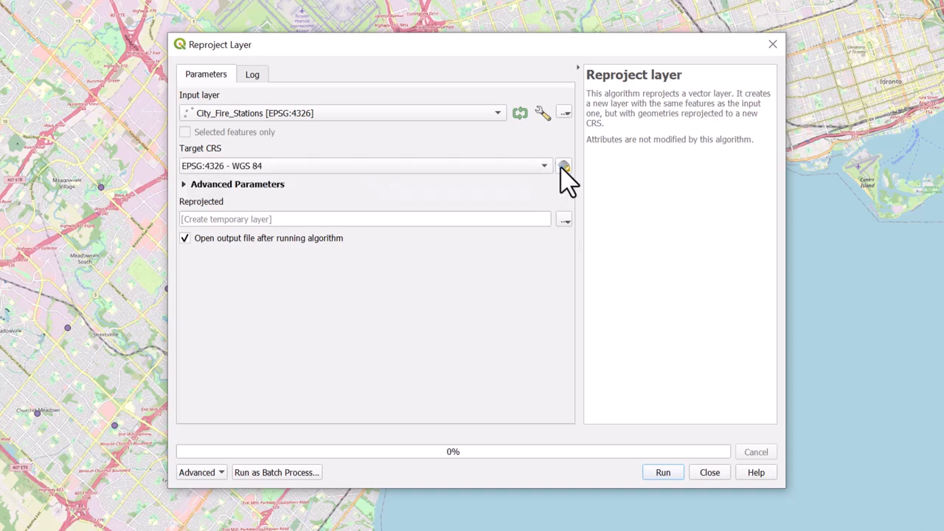
Choose NAD83 / UTM zone 17N (EPSG:26917) as the target CRS via the CRS chooser.
{"action": "left_click", "coordinate": [563, 166]}
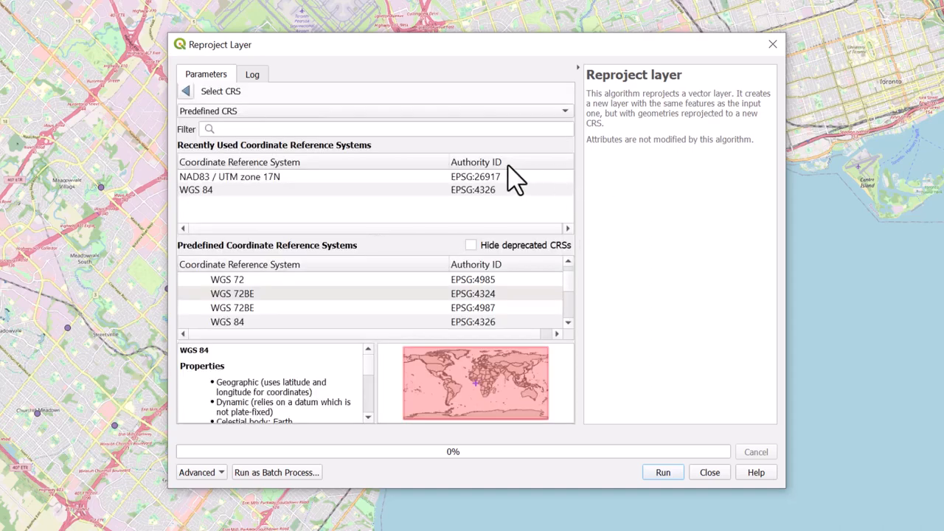
{"action": "type", "text": "NAD83 UTM Z"}
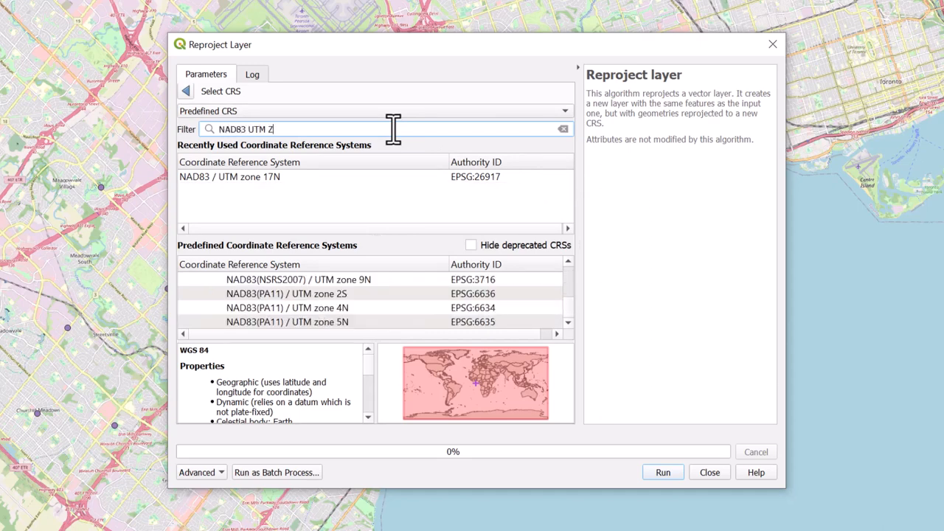
{"action": "type", "text": "one 17N"}
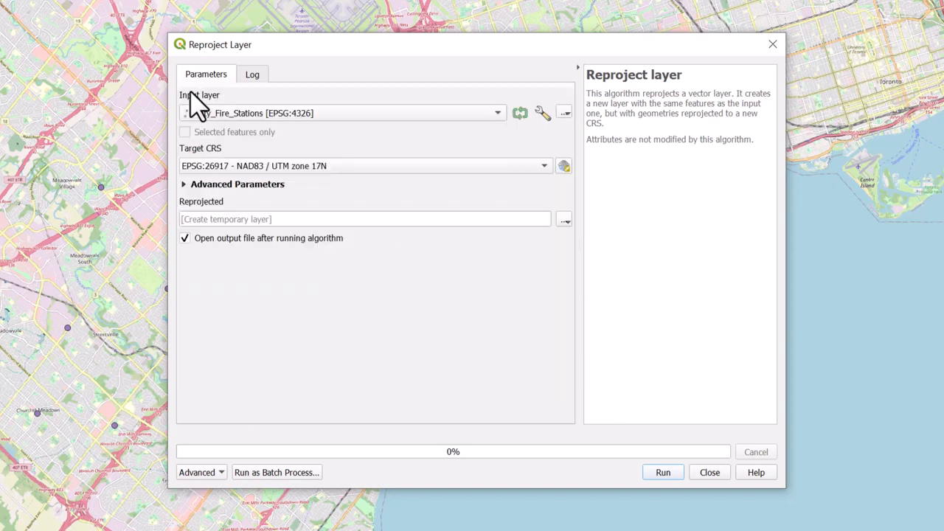
{"action": "mouse_move", "coordinate": [197, 109]}
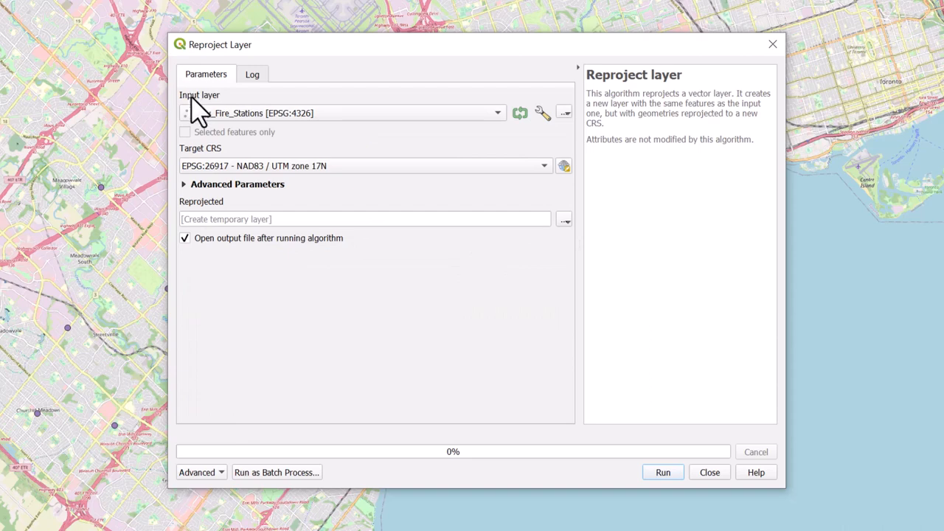
{"action": "mouse_move", "coordinate": [440, 262]}
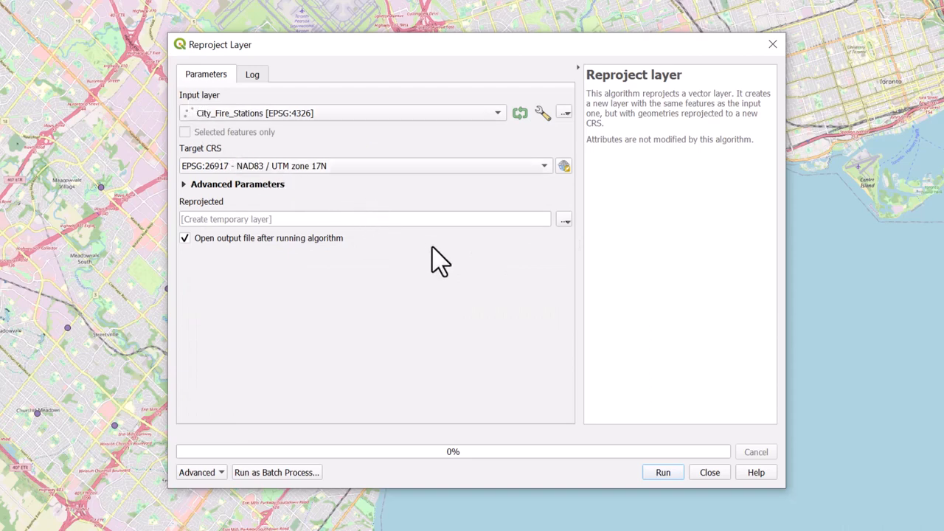
Keep the temporary-layer output, run the fire stations reprojection, and close the tool.
{"action": "left_click", "coordinate": [564, 219]}
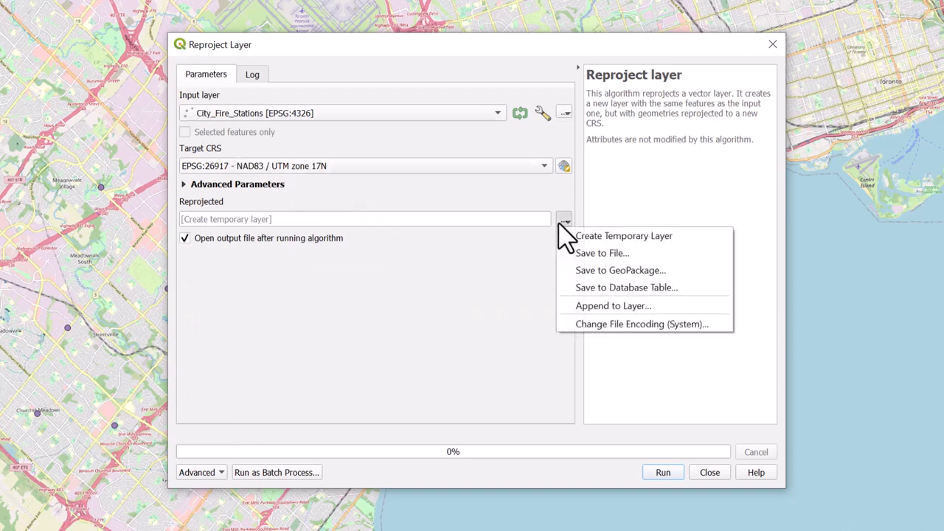
{"action": "mouse_move", "coordinate": [602, 253]}
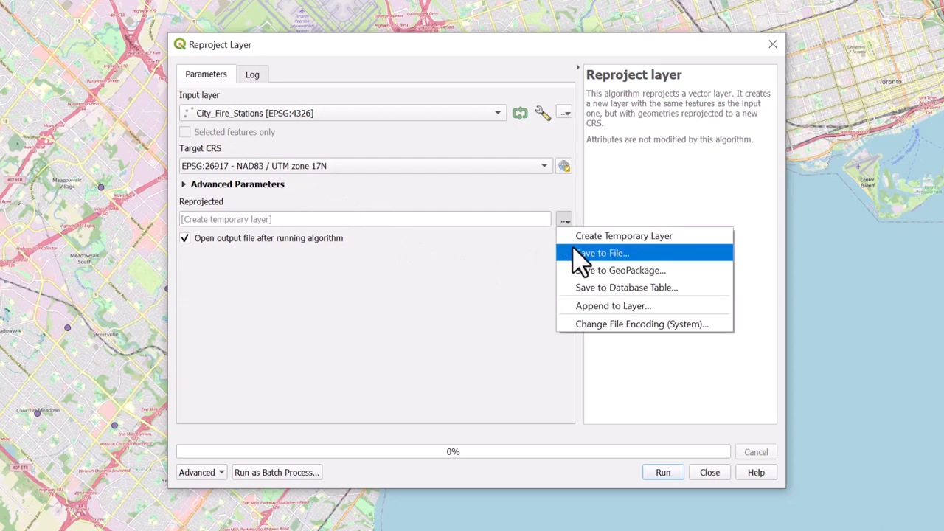
{"action": "mouse_move", "coordinate": [566, 236]}
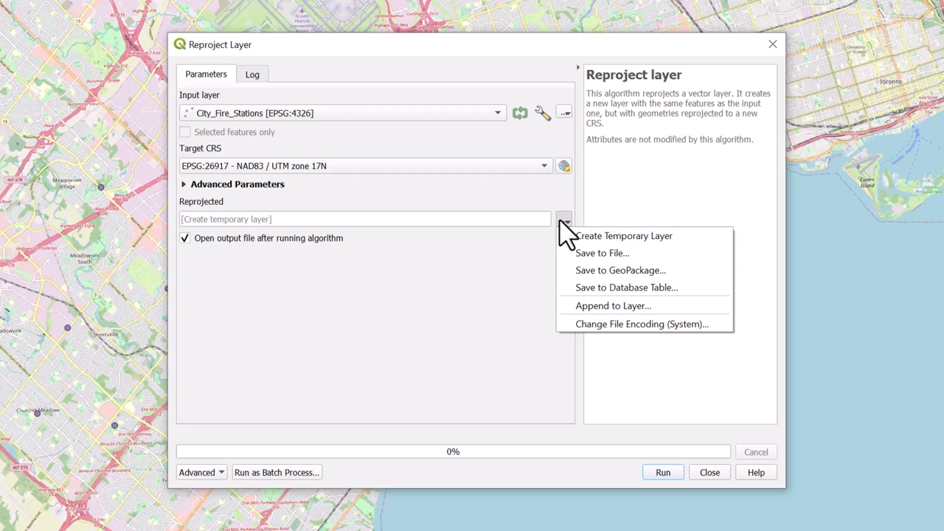
{"action": "left_click", "coordinate": [662, 472]}
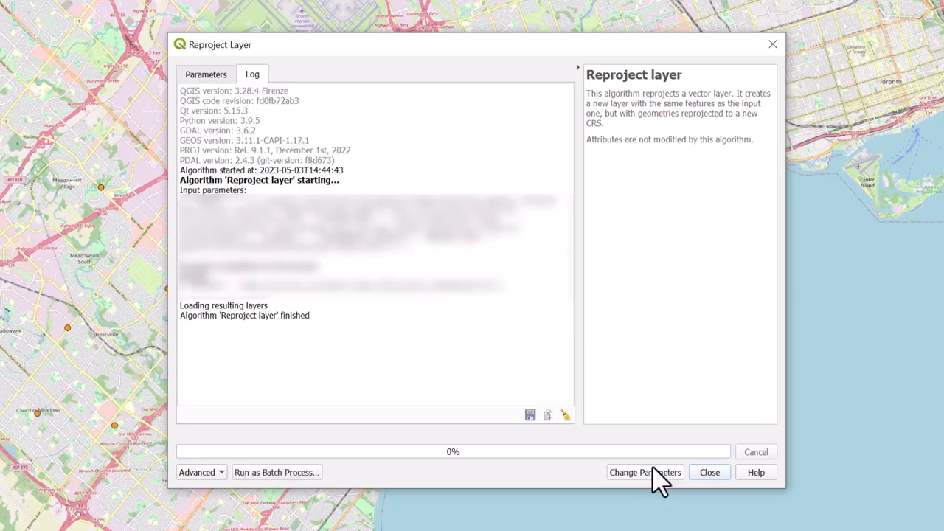
{"action": "mouse_move", "coordinate": [699, 483]}
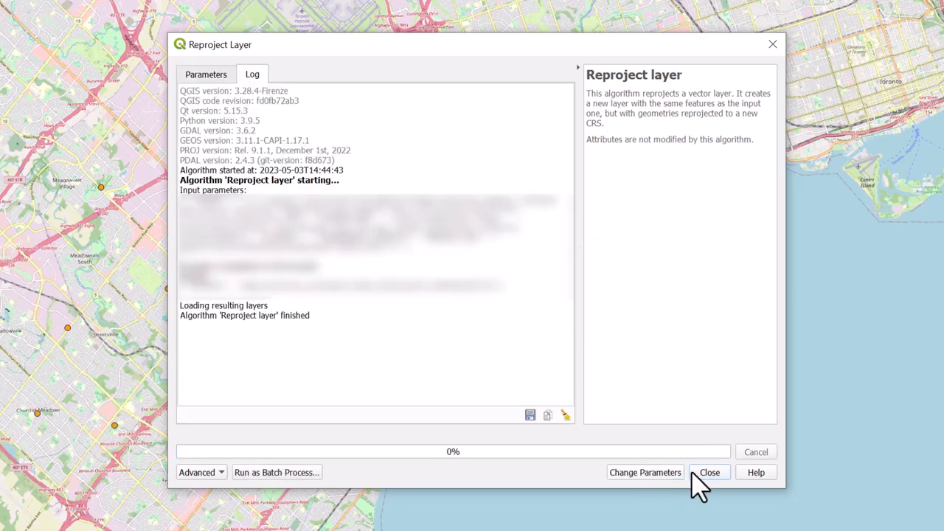
{"action": "left_click", "coordinate": [709, 472]}
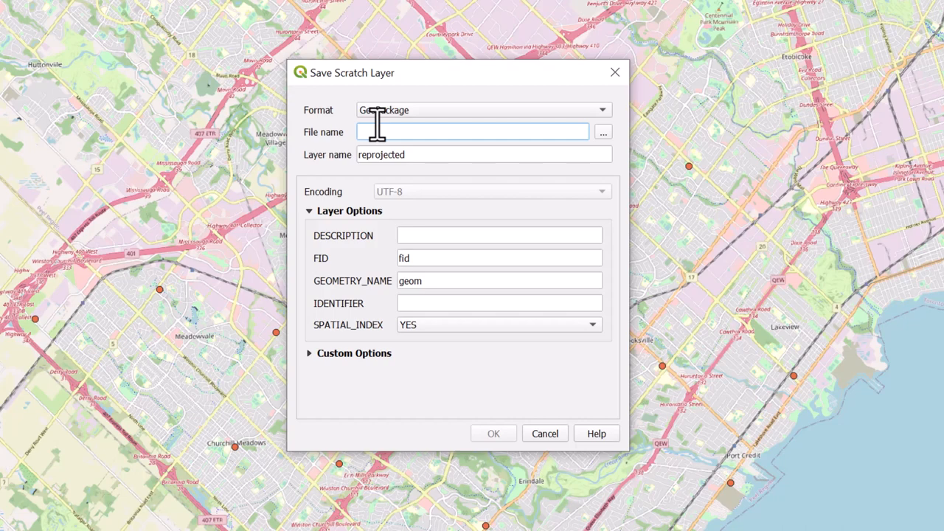
Save the reprojected layer as ESRI Shapefile City_Fire_Stations_Reproj.shp in City Fire Stations.
{"action": "left_click", "coordinate": [601, 110]}
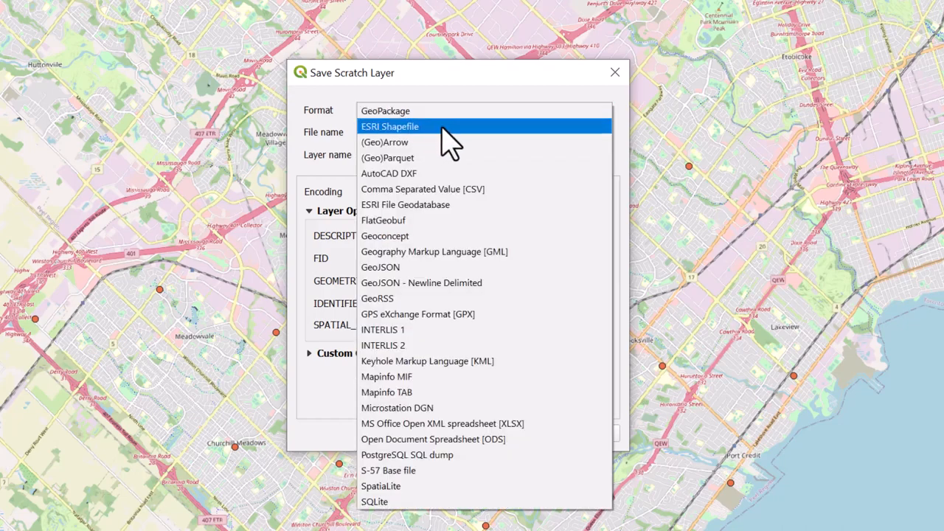
{"action": "left_click", "coordinate": [390, 127]}
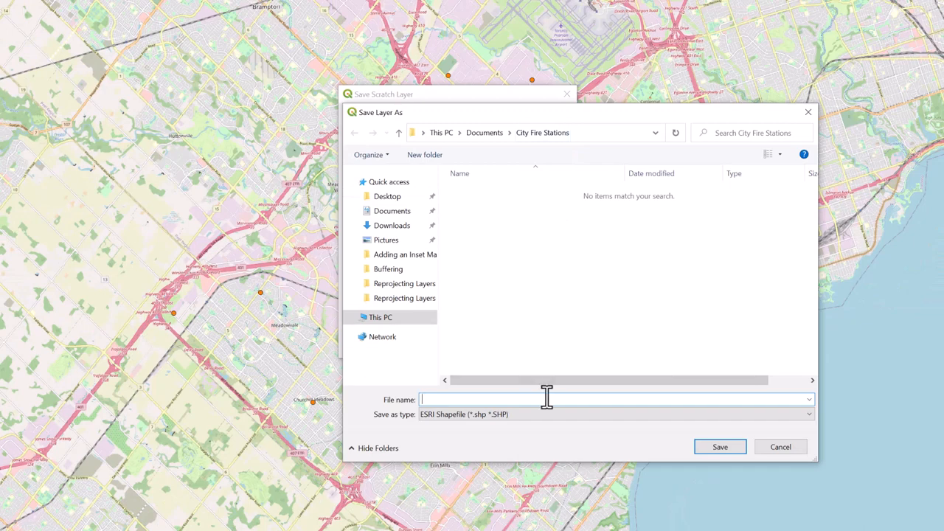
{"action": "type", "text": "City_Fire_Stations_R"}
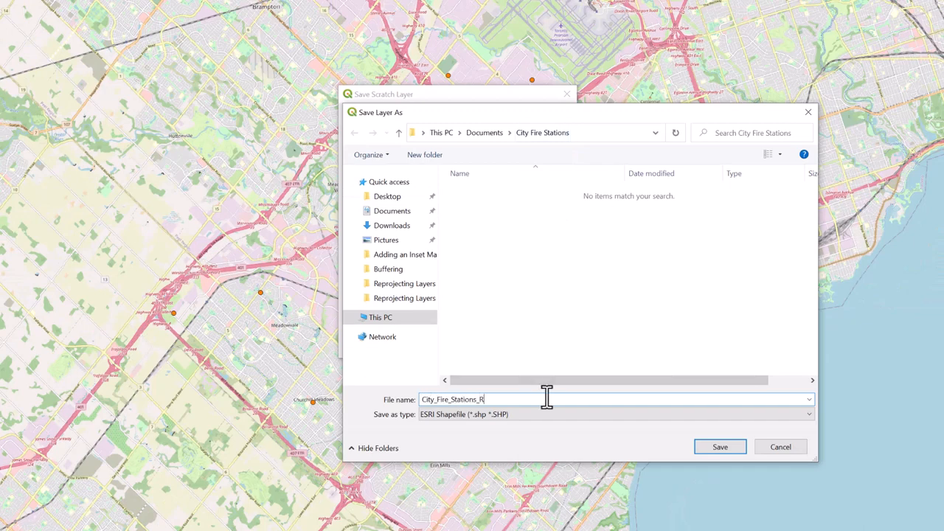
{"action": "left_click", "coordinate": [719, 446]}
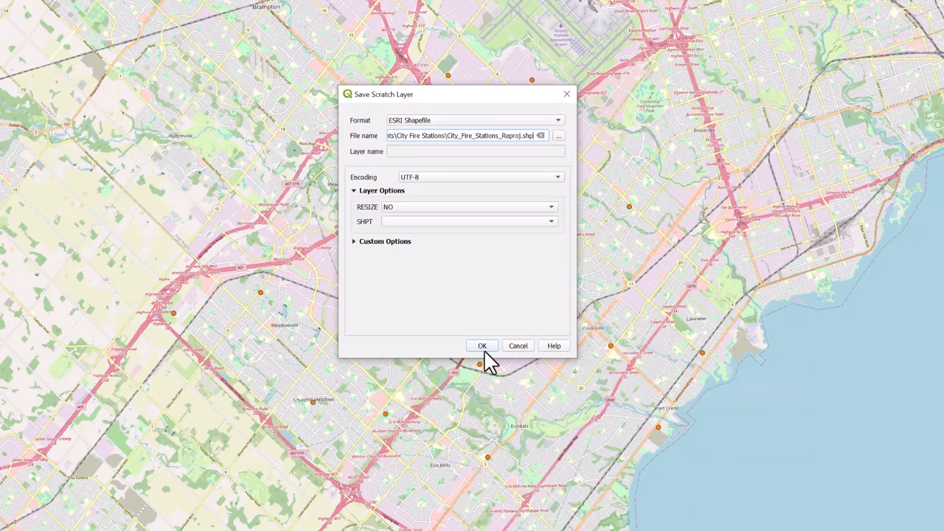